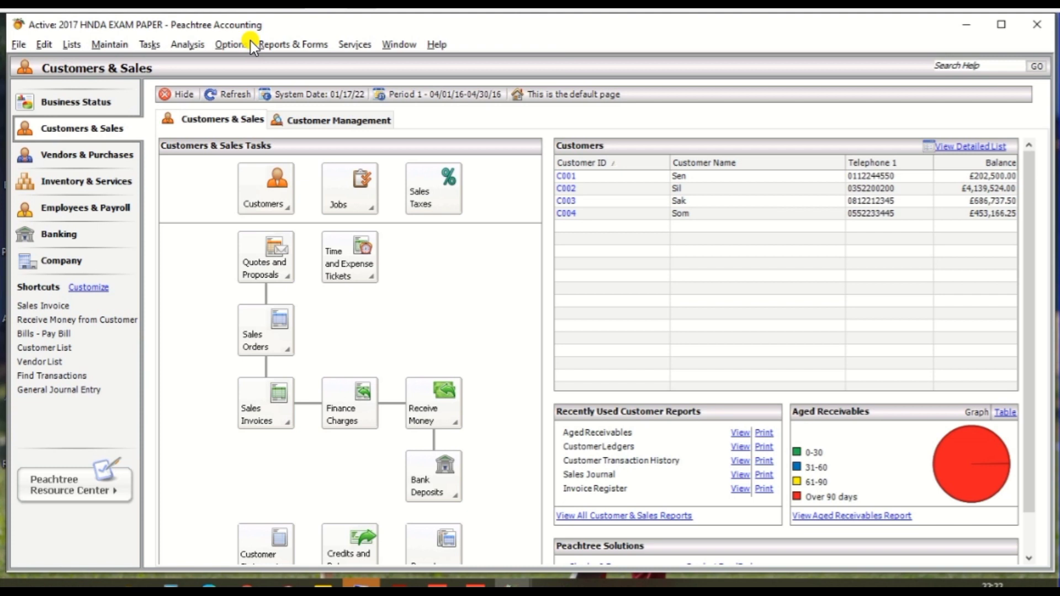
Start a blank General Journal Entry from the Company page's tasks
{"action": "left_click", "coordinate": [59, 261]}
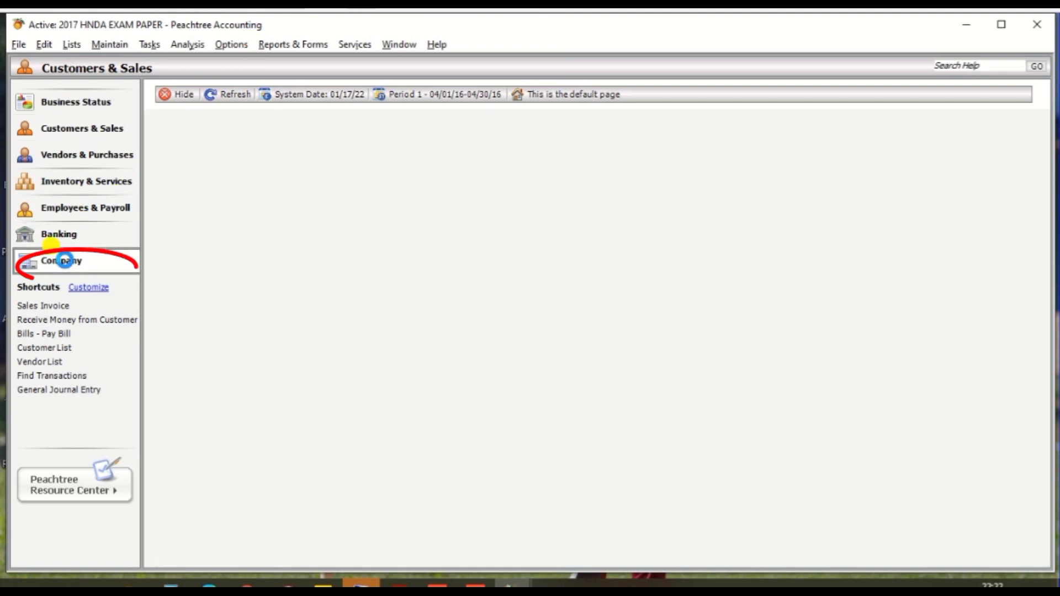
{"action": "left_click", "coordinate": [60, 260]}
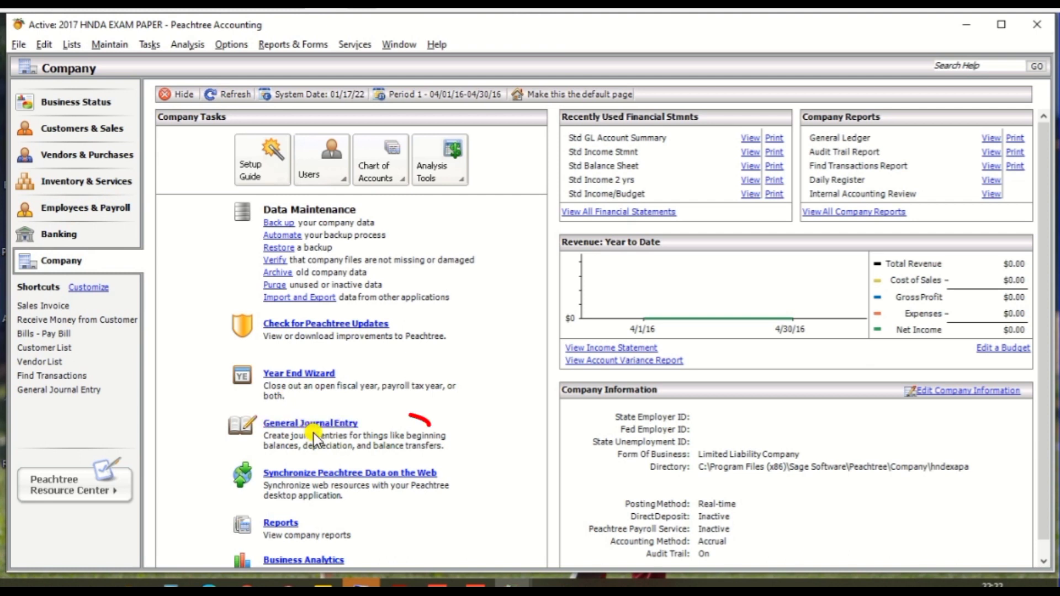
{"action": "left_click", "coordinate": [309, 423]}
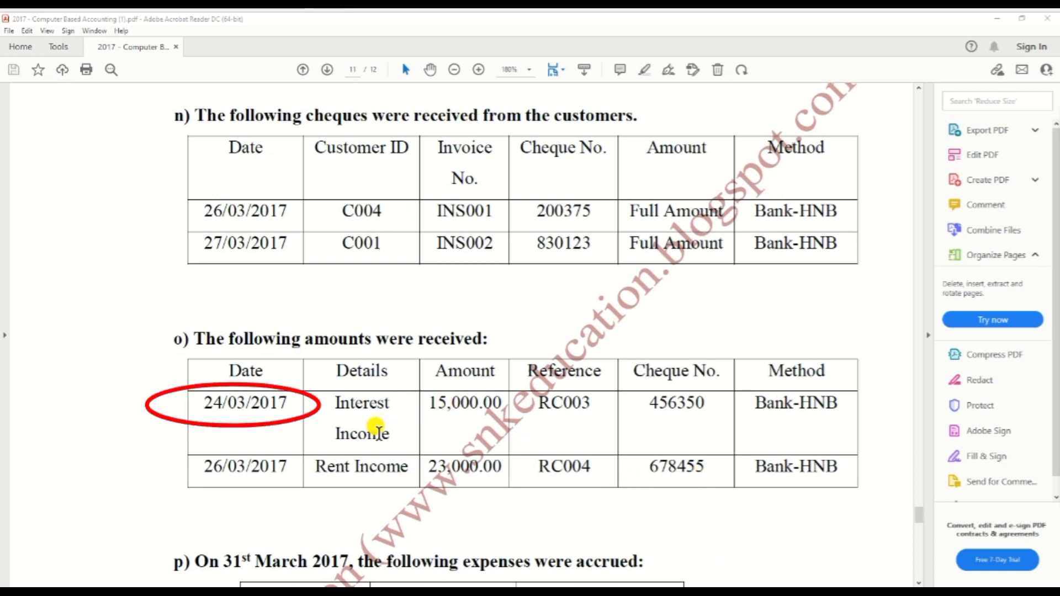
{"action": "mouse_move", "coordinate": [286, 435]}
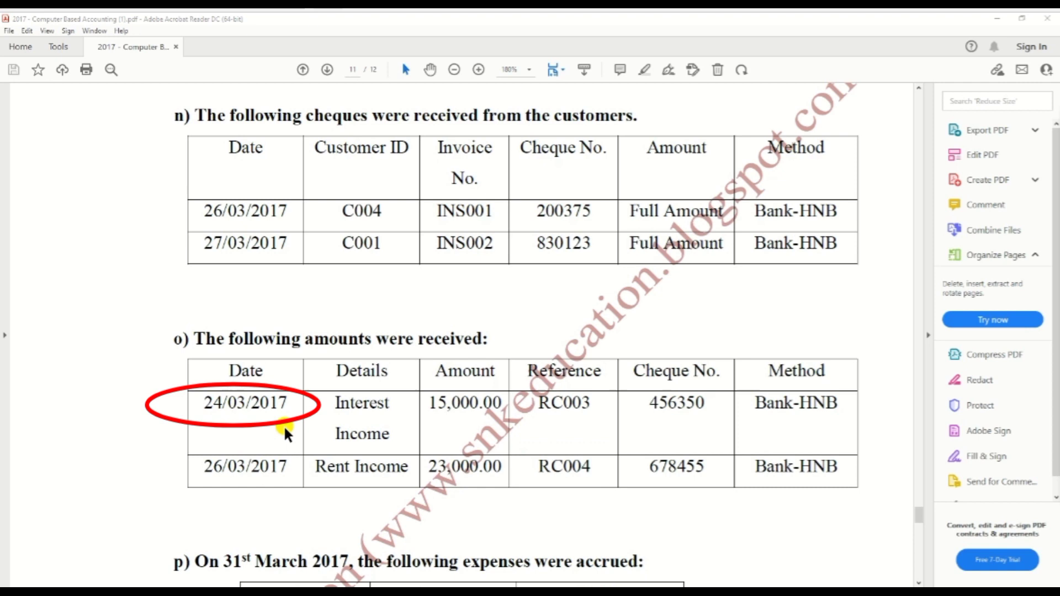
{"action": "mouse_move", "coordinate": [320, 18]}
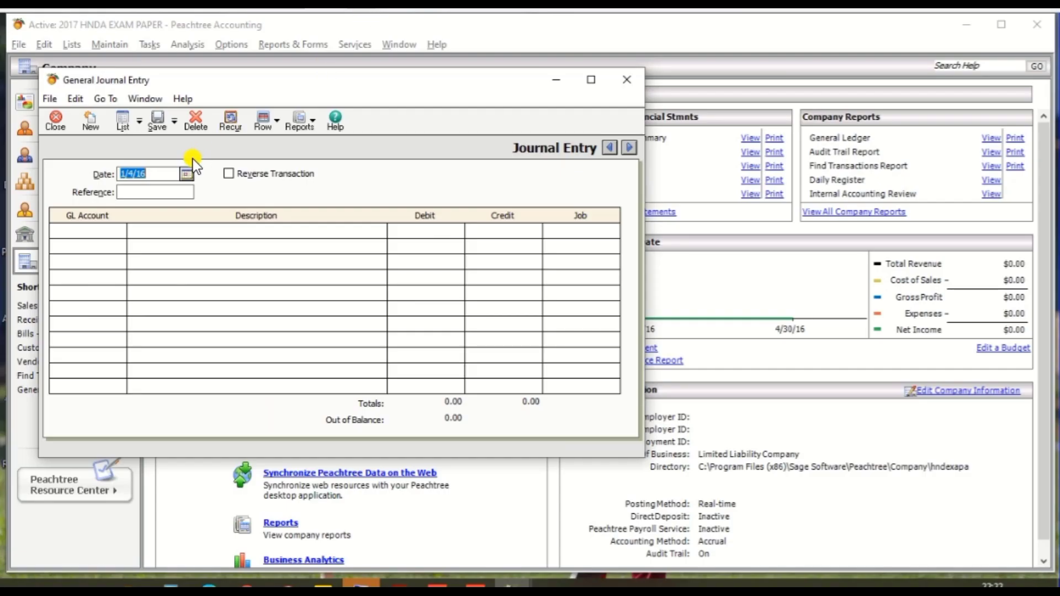
Enter date 24 Mar 2017 and reference RC003, then move to the first account line
{"action": "type", "text": "2403201"}
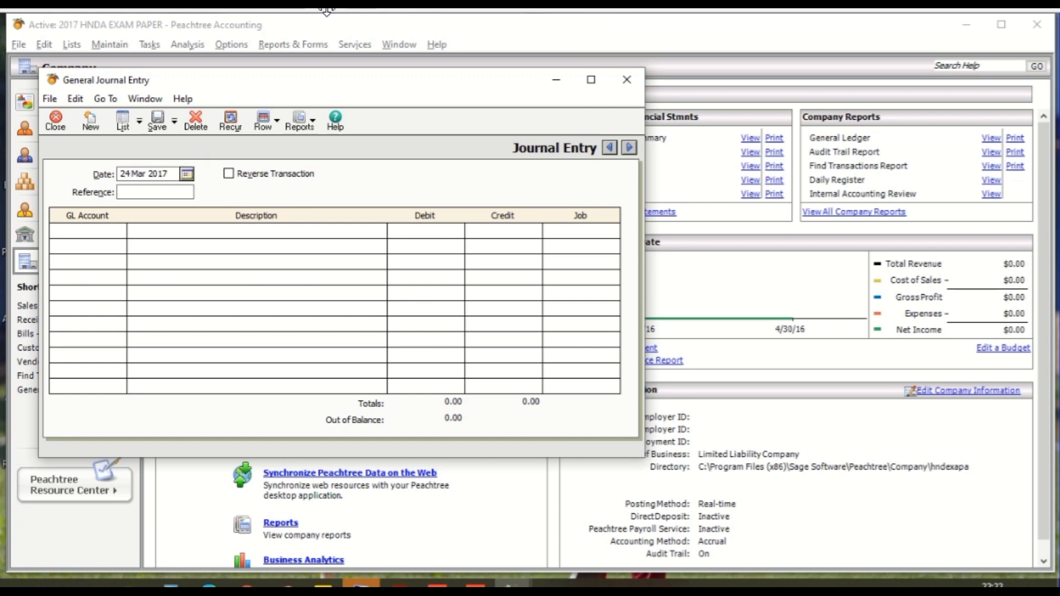
{"action": "left_click", "coordinate": [155, 192]}
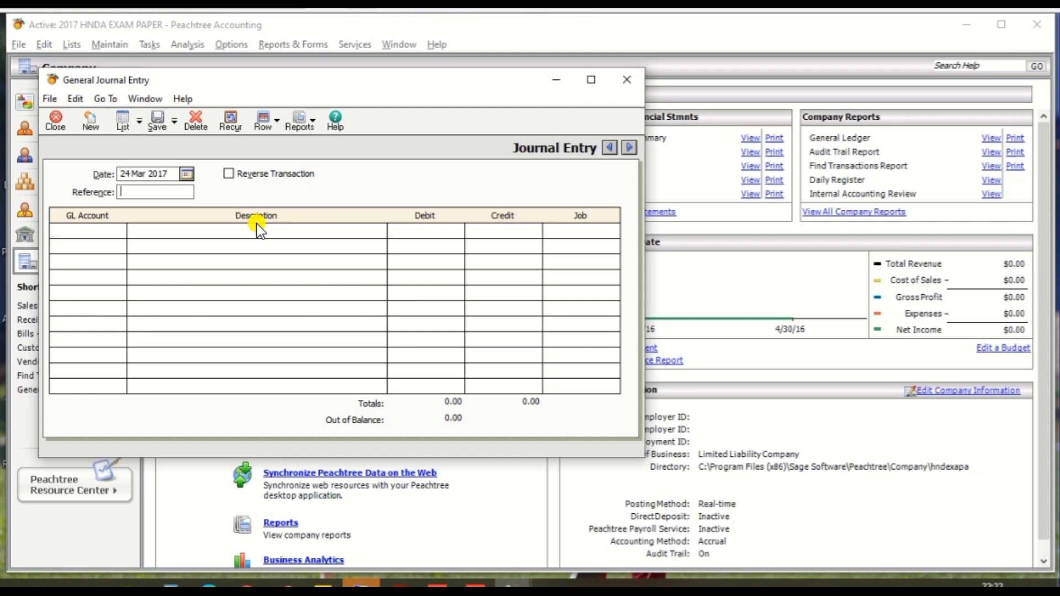
{"action": "type", "text": "RC003"}
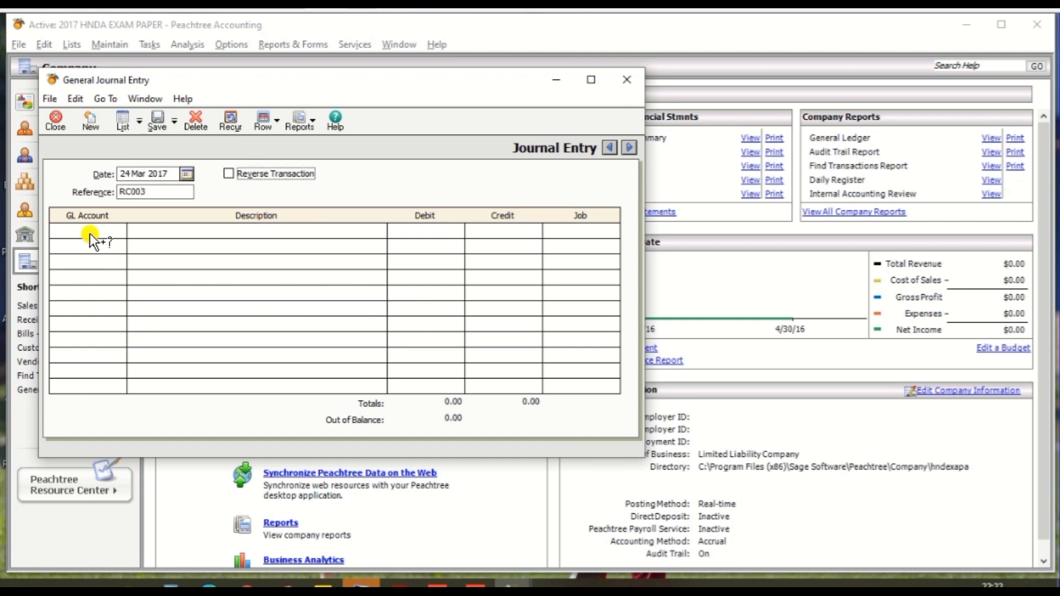
{"action": "left_click", "coordinate": [89, 235]}
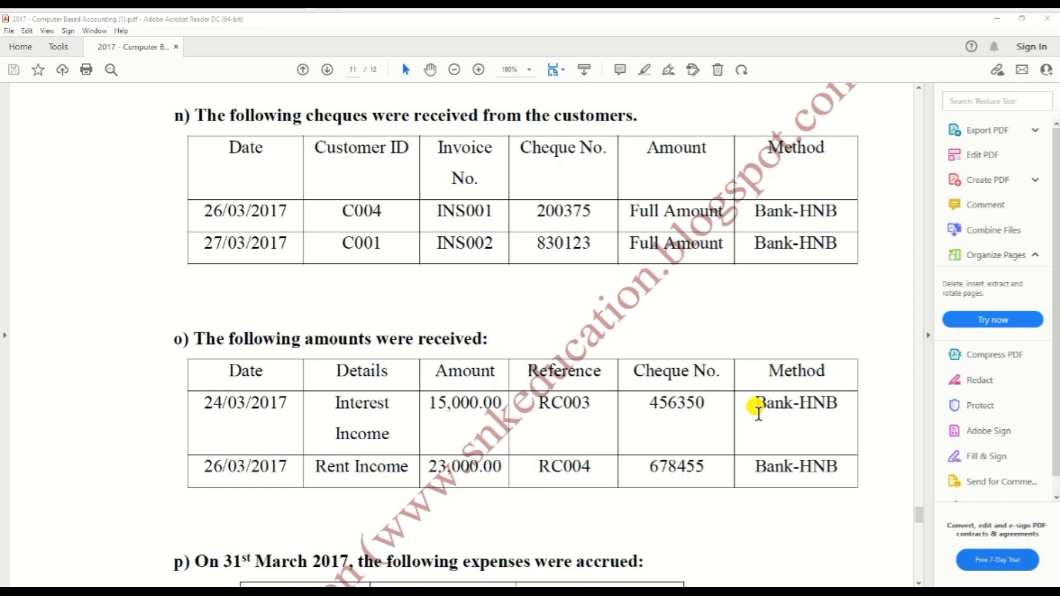
{"action": "mouse_move", "coordinate": [358, 35]}
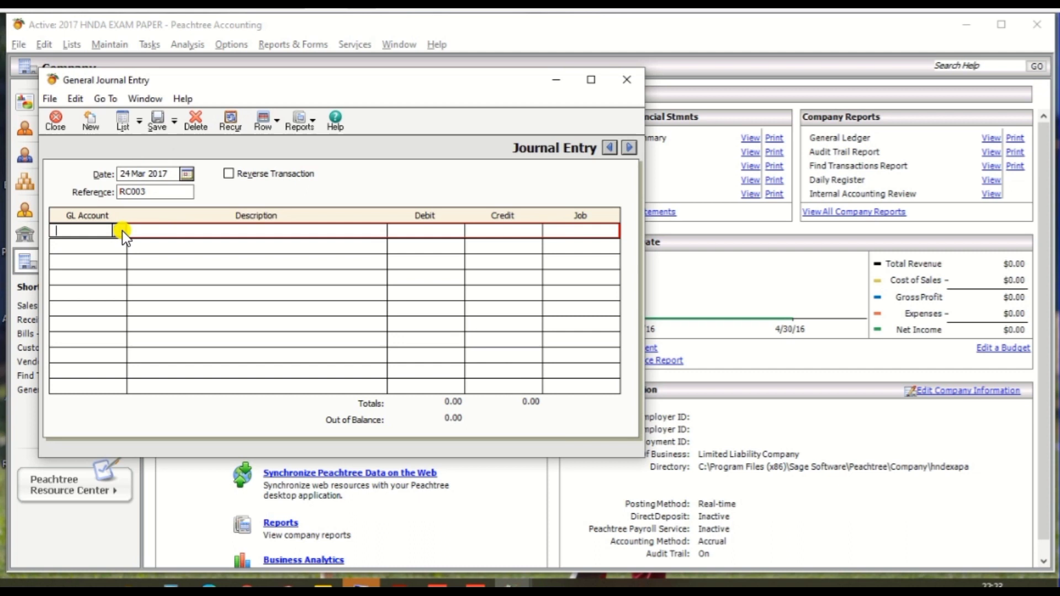
Set the first line to 11000 Bank HNB with description Interest Income, ready for the 15,000 debit
{"action": "left_click", "coordinate": [122, 230]}
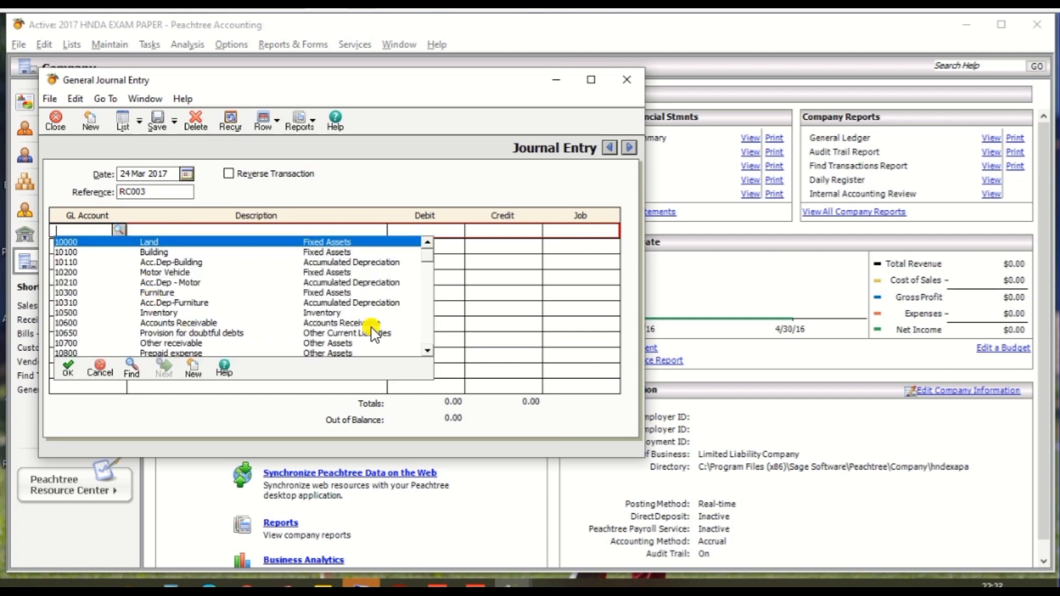
{"action": "scroll", "scroll_direction": "down", "scroll_amount": 3}
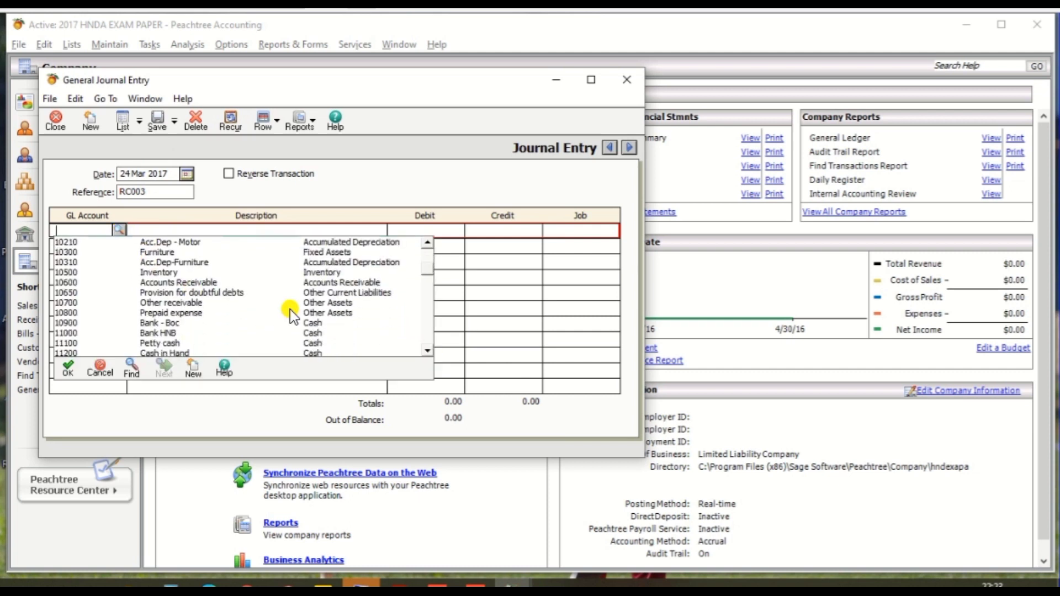
{"action": "left_click", "coordinate": [65, 332]}
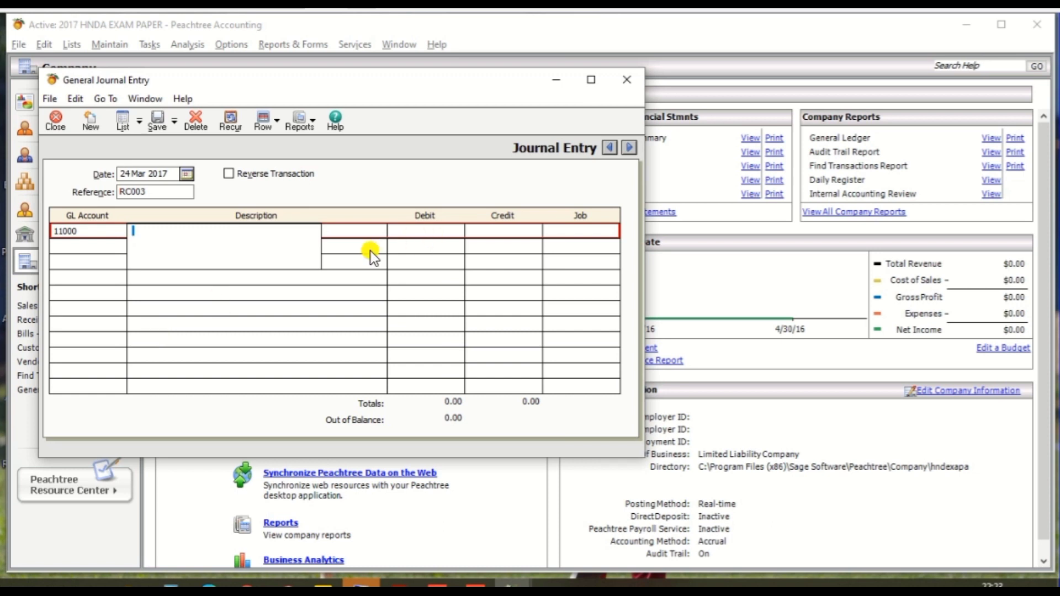
{"action": "type", "text": "Interest Income"}
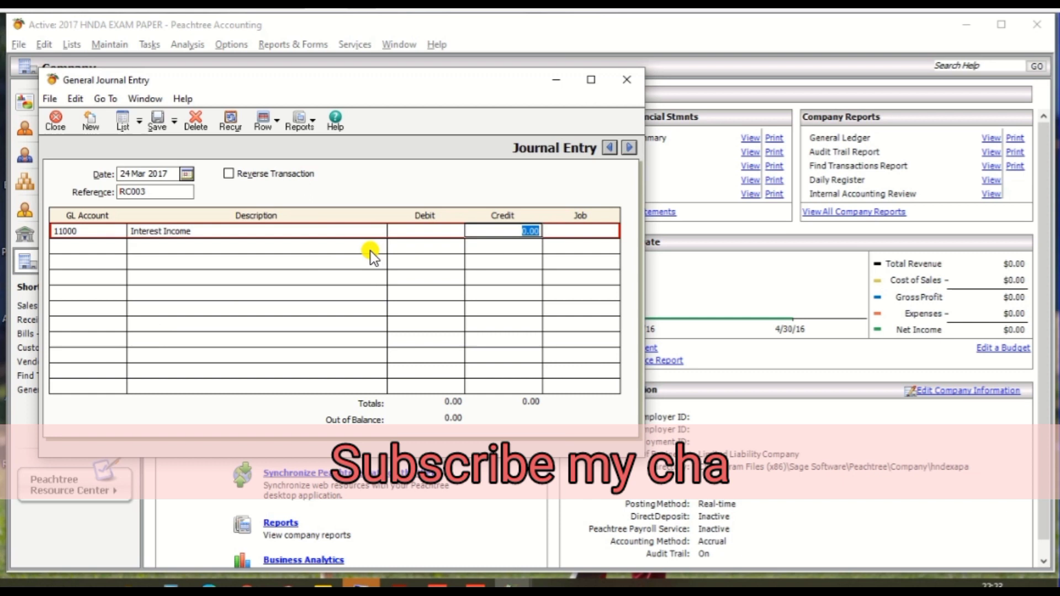
{"action": "left_click", "coordinate": [424, 231]}
{"action": "type", "text": "15,000"}
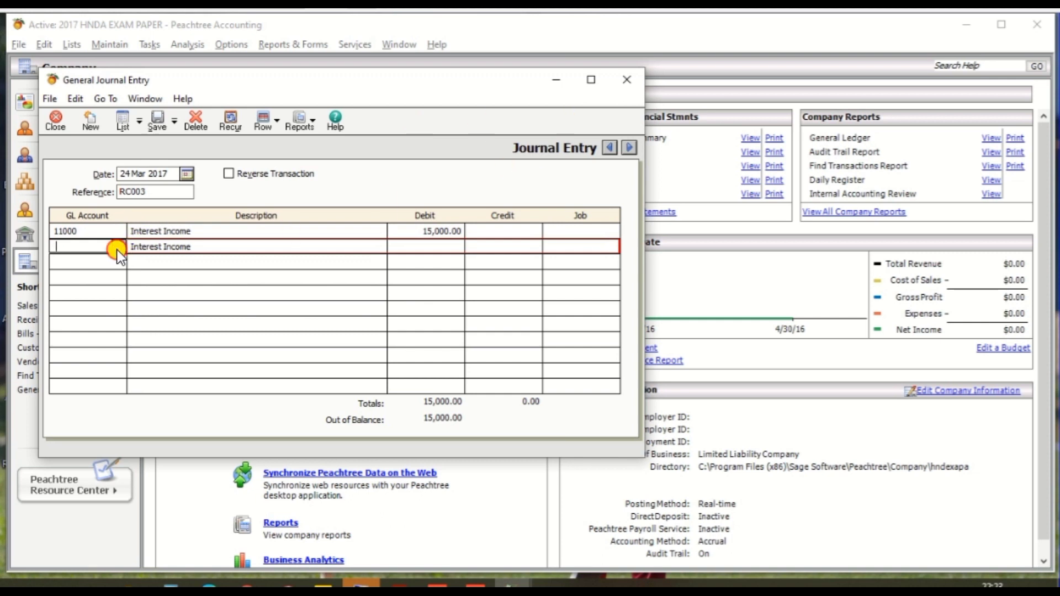
Scroll the second line's account list down toward 13600 Interest Income
{"action": "left_click", "coordinate": [119, 246]}
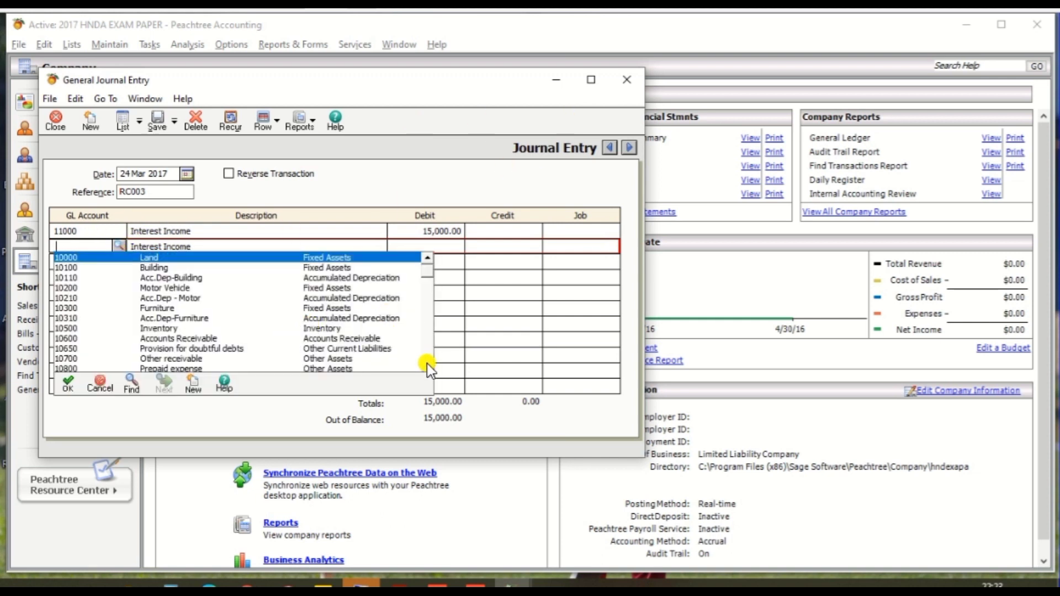
{"action": "scroll", "scroll_direction": "down", "scroll_amount": 3}
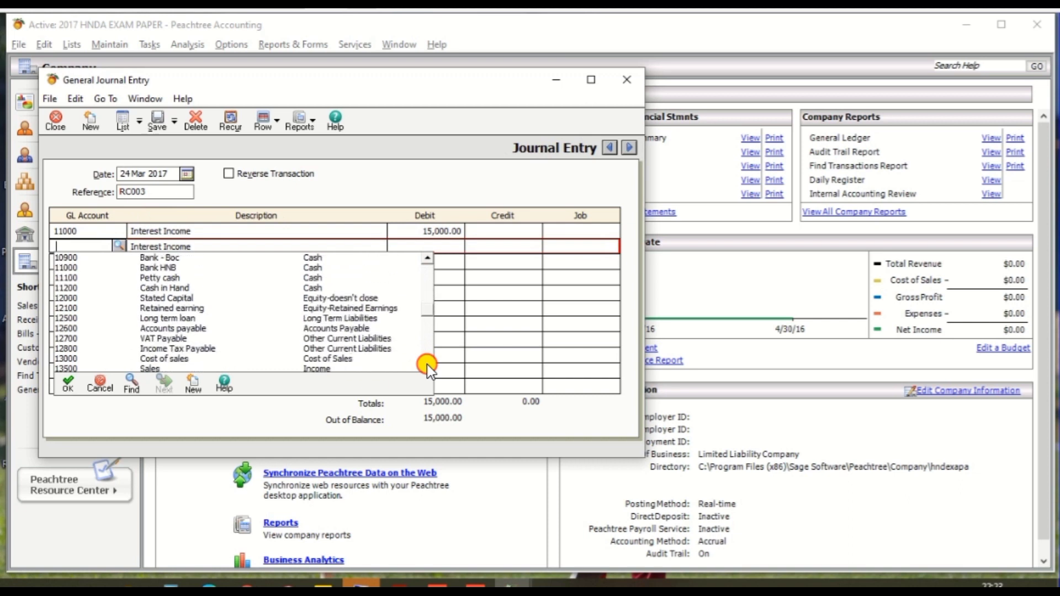
{"action": "scroll", "scroll_direction": "down", "scroll_amount": 3}
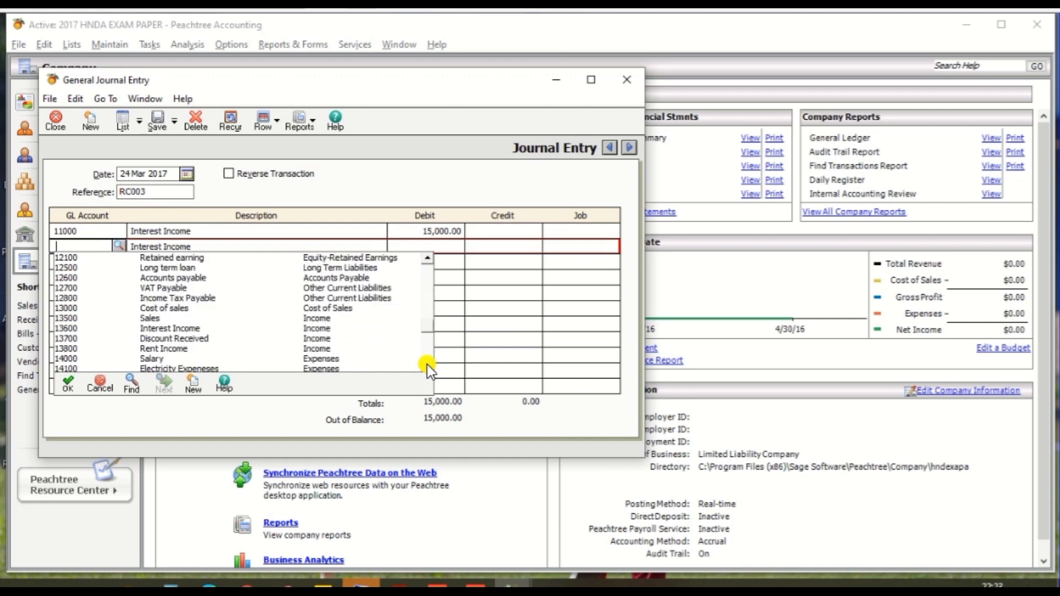